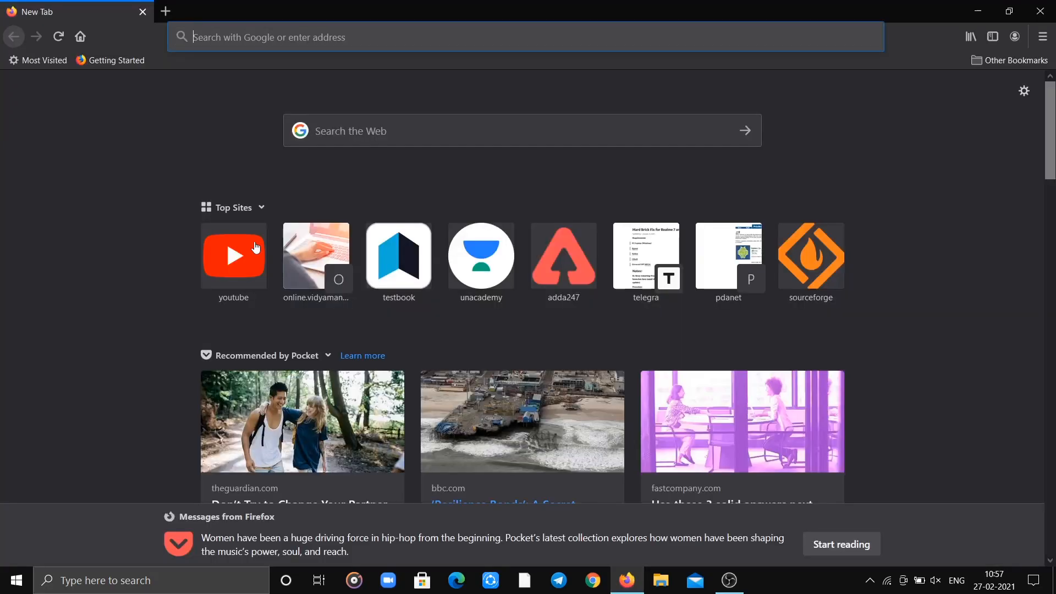
- Download Oppo_Free_Unlock_v1.0.zip from the XDA attachment URL, opening it with WinRAR
text(https://forum.xda-developers.com/attachments/oppo_free_unlock_v1-0-zip.5137589/)
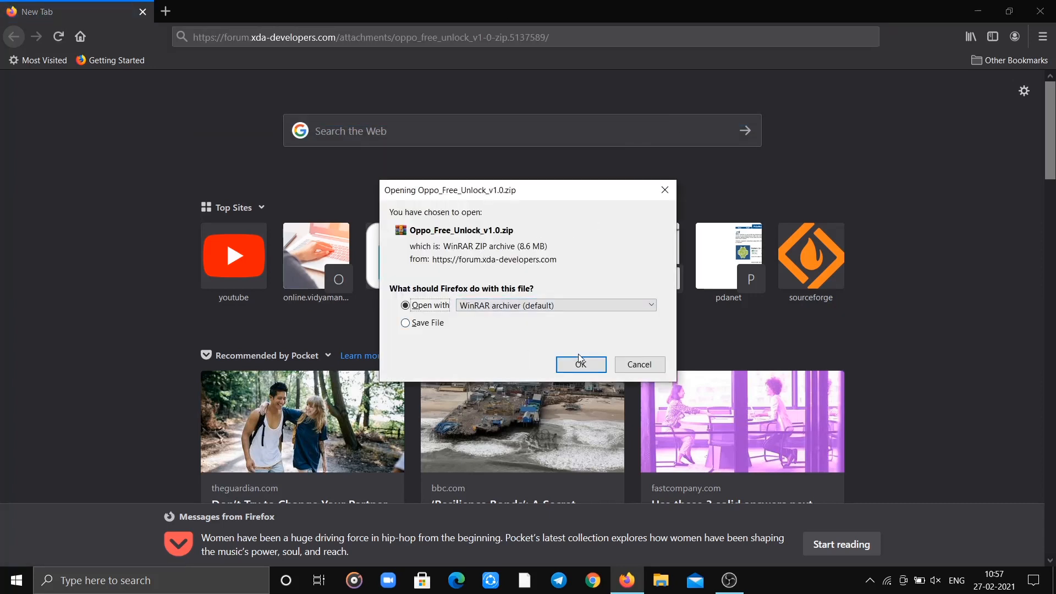
click(581, 364)
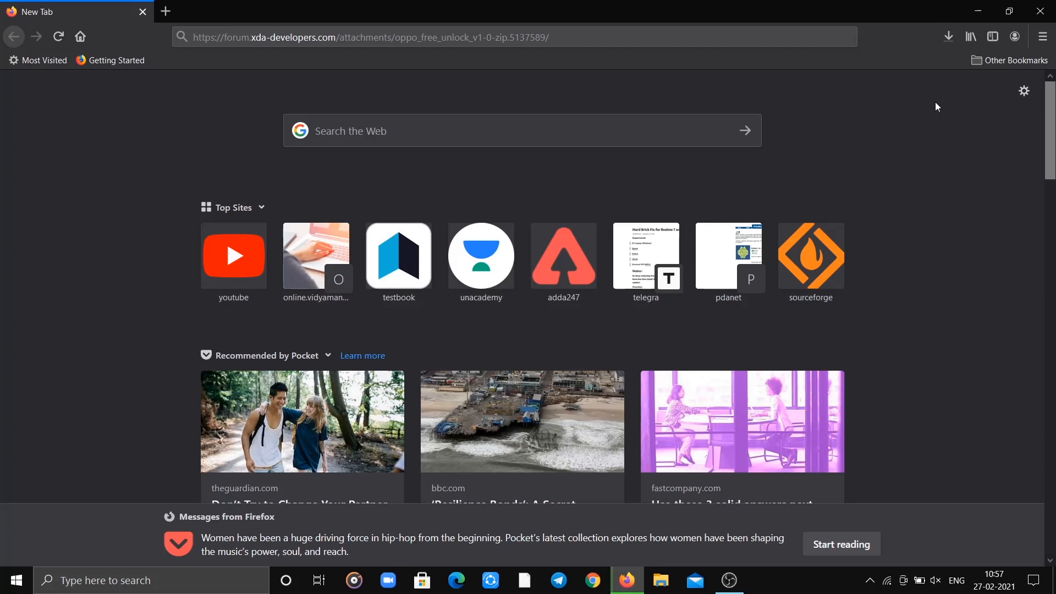
click(948, 37)
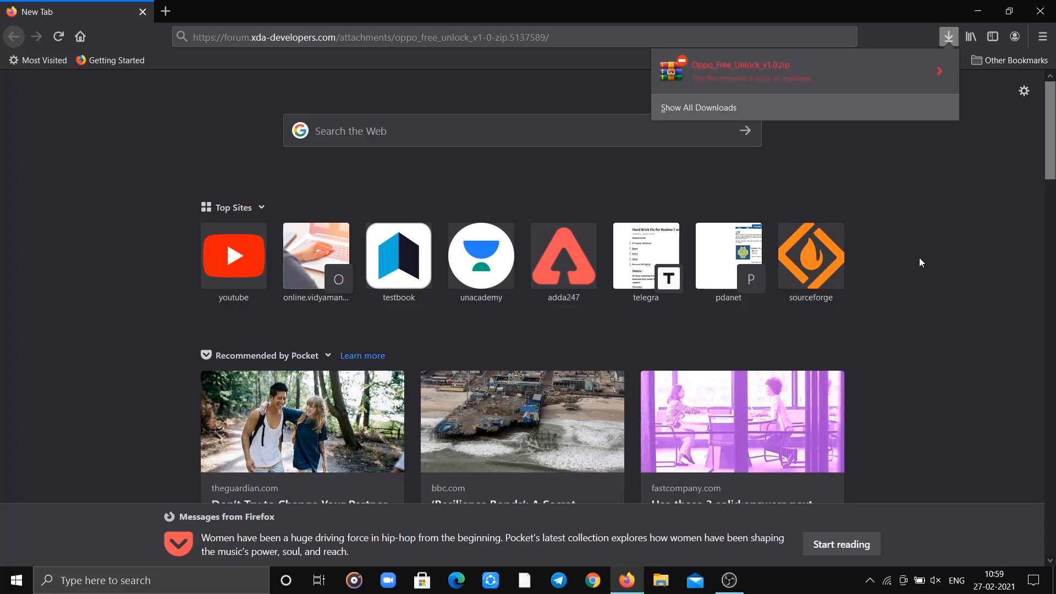
mouse_move(812, 71)
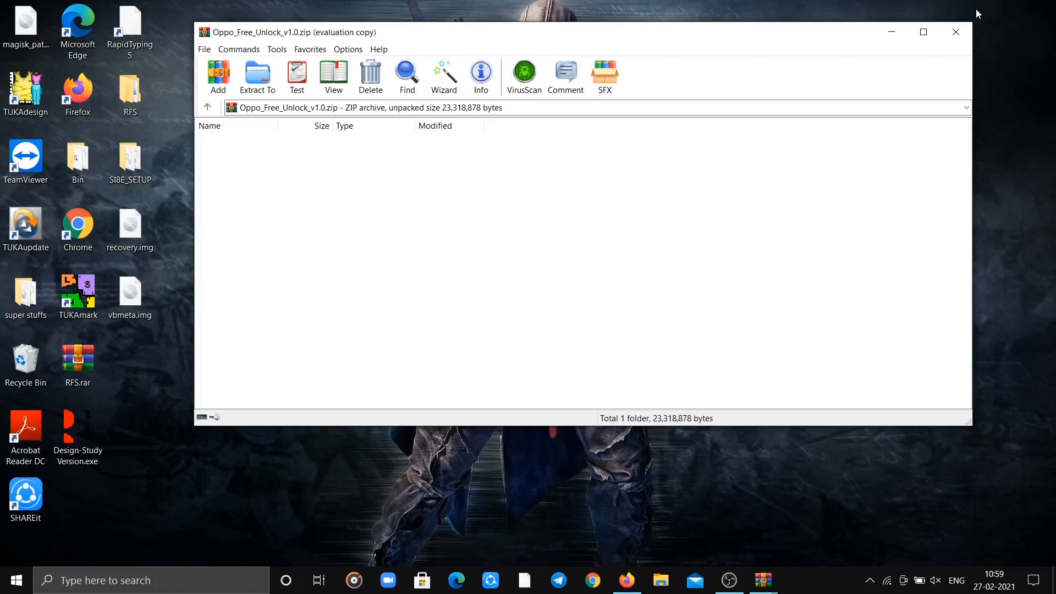
- Extract the Oppo_Free_Unlock_v1.0 folder to the Desktop and return to Firefox
click(242, 152)
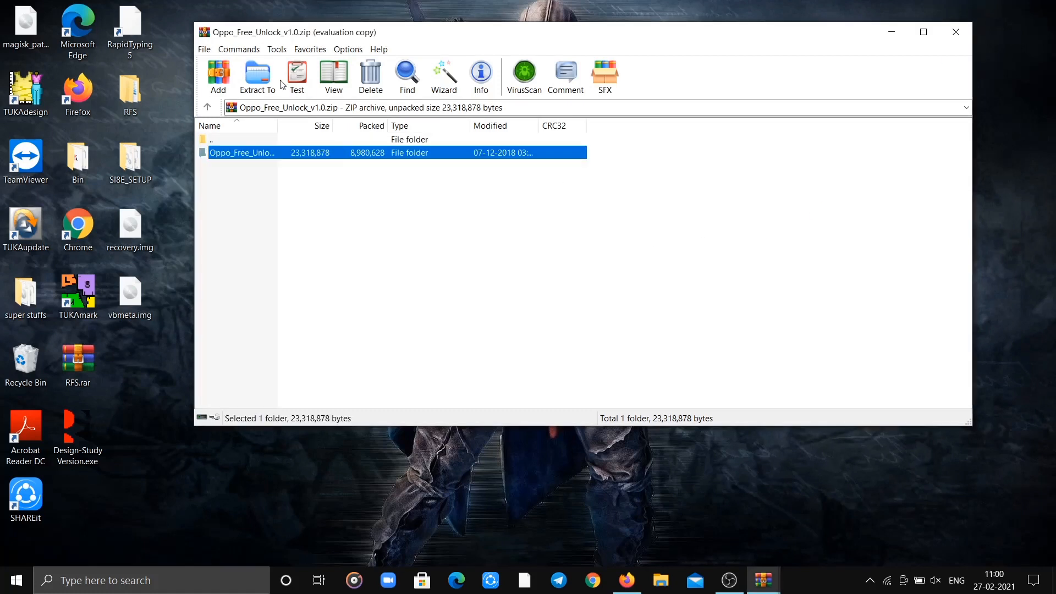
click(256, 76)
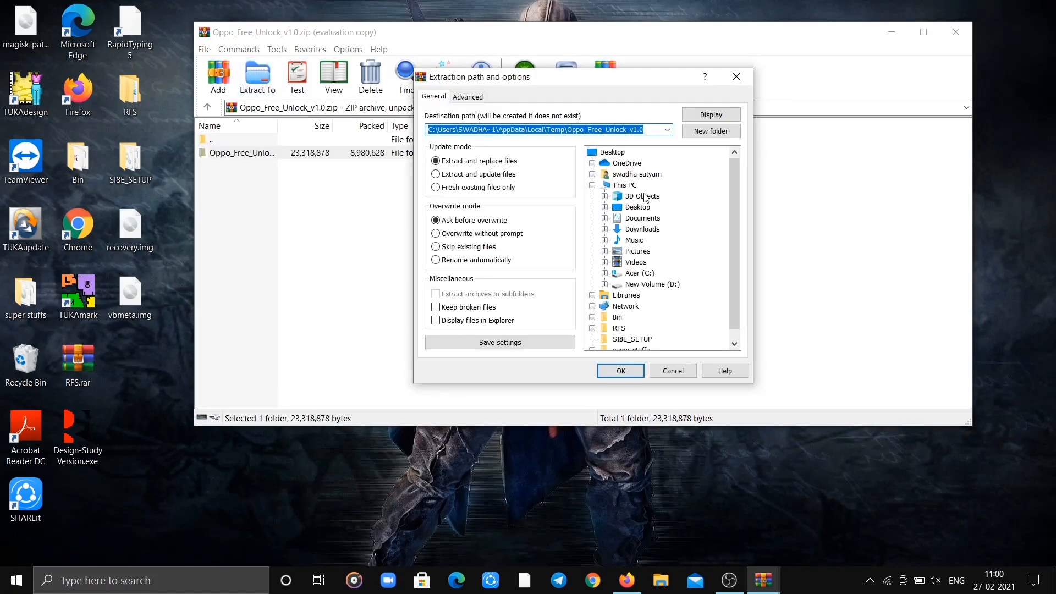
click(636, 207)
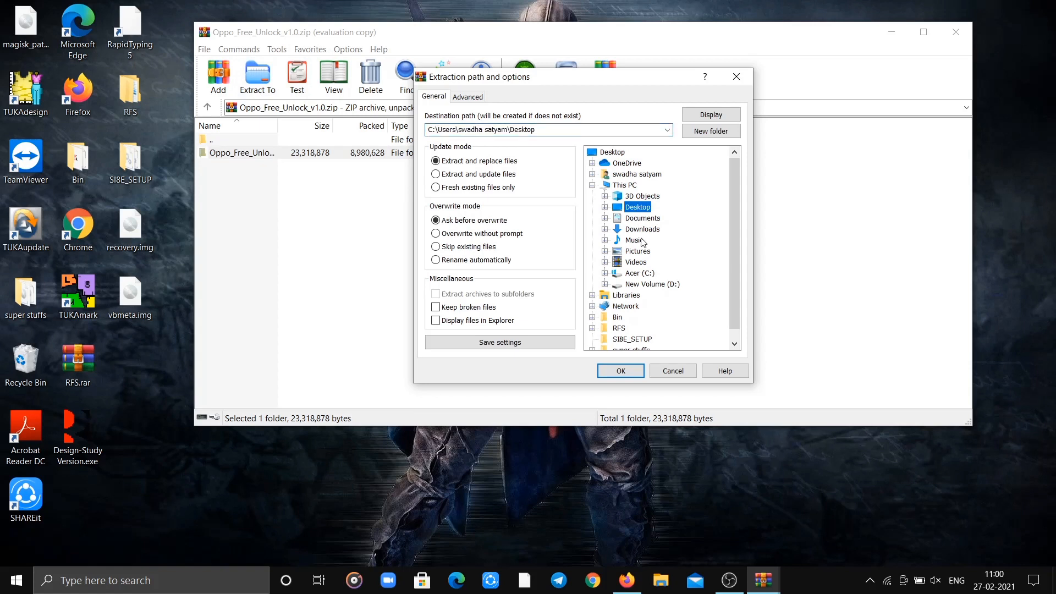
click(618, 370)
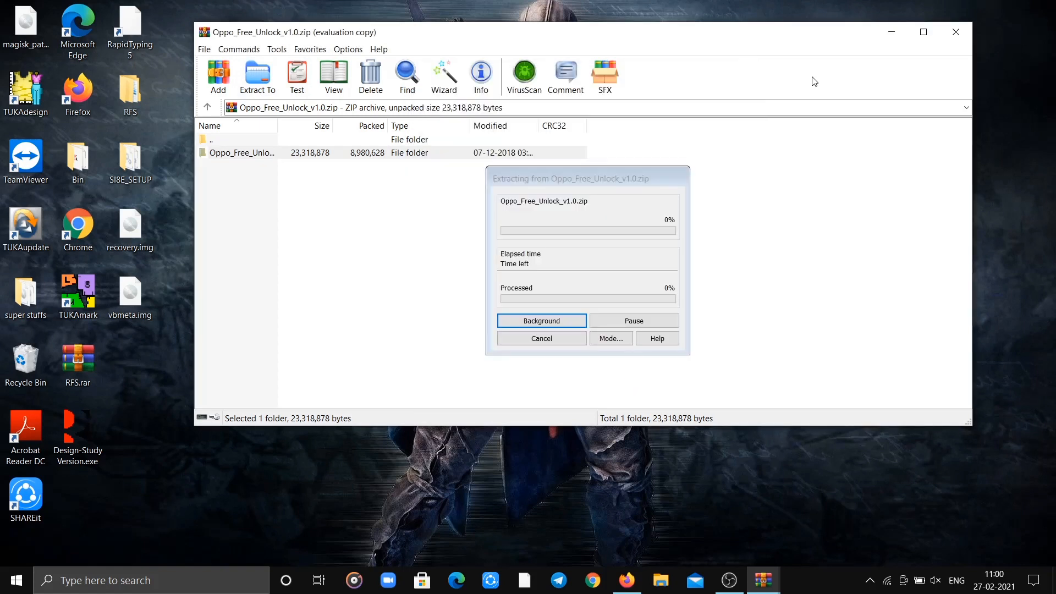
click(541, 320)
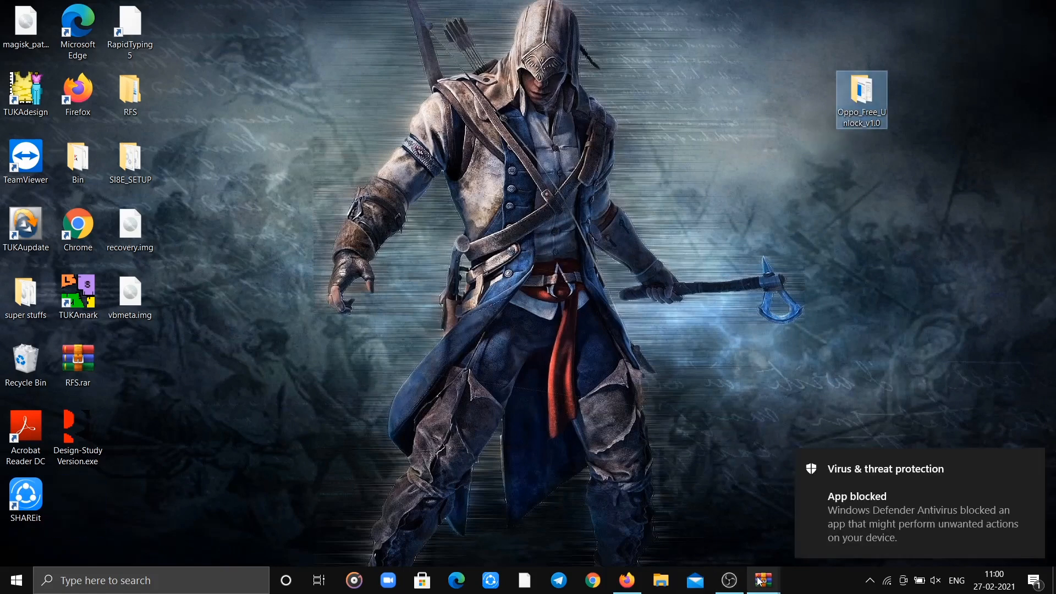
click(626, 579)
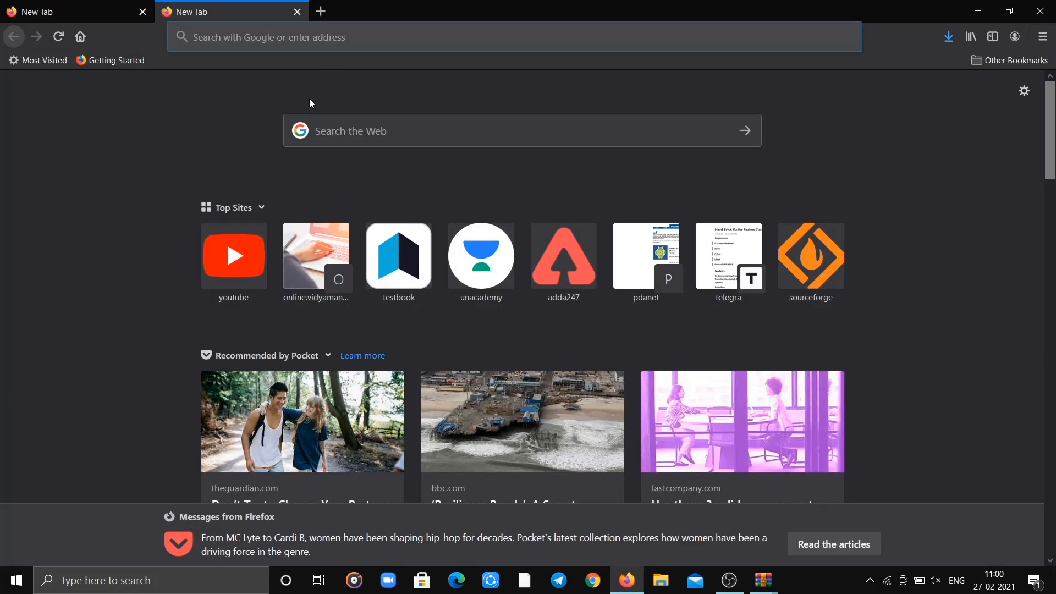
- Save PdaNetA5232.exe, the Windows client app 5.23.1, from pdanet.co
text(pdanet.co)
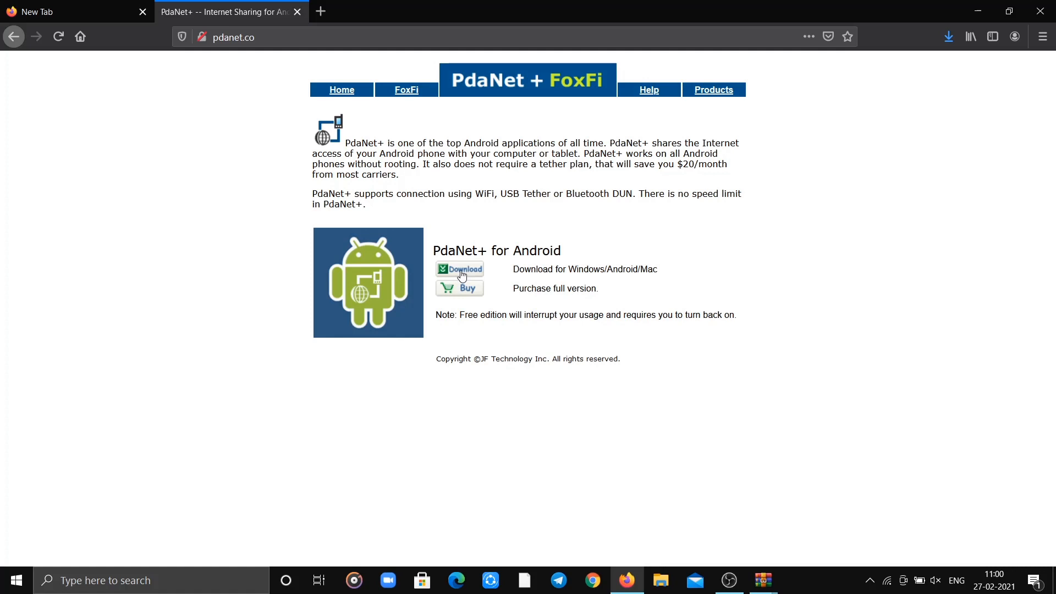
click(459, 269)
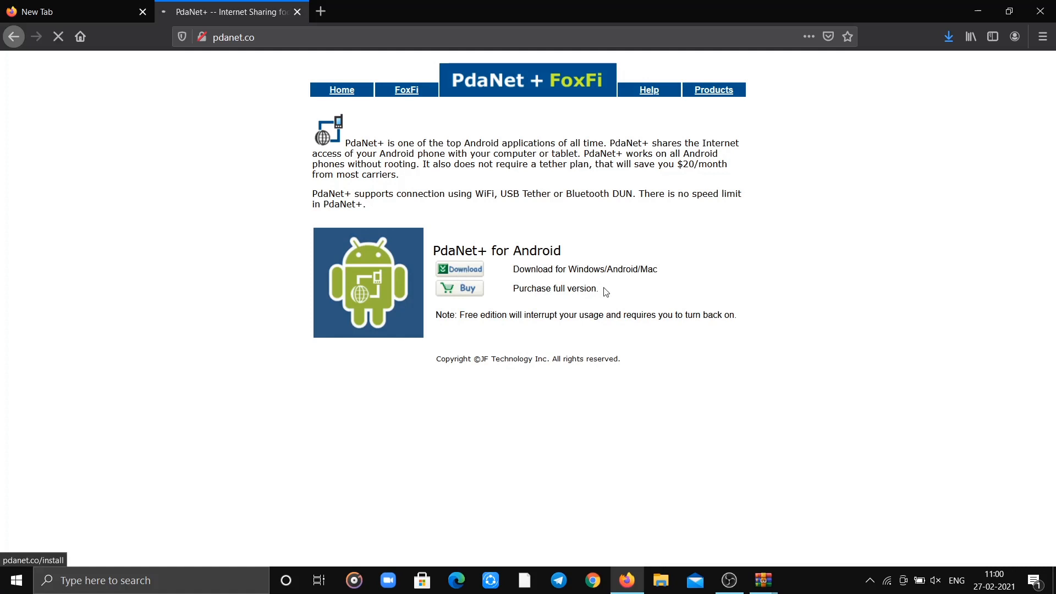
click(459, 269)
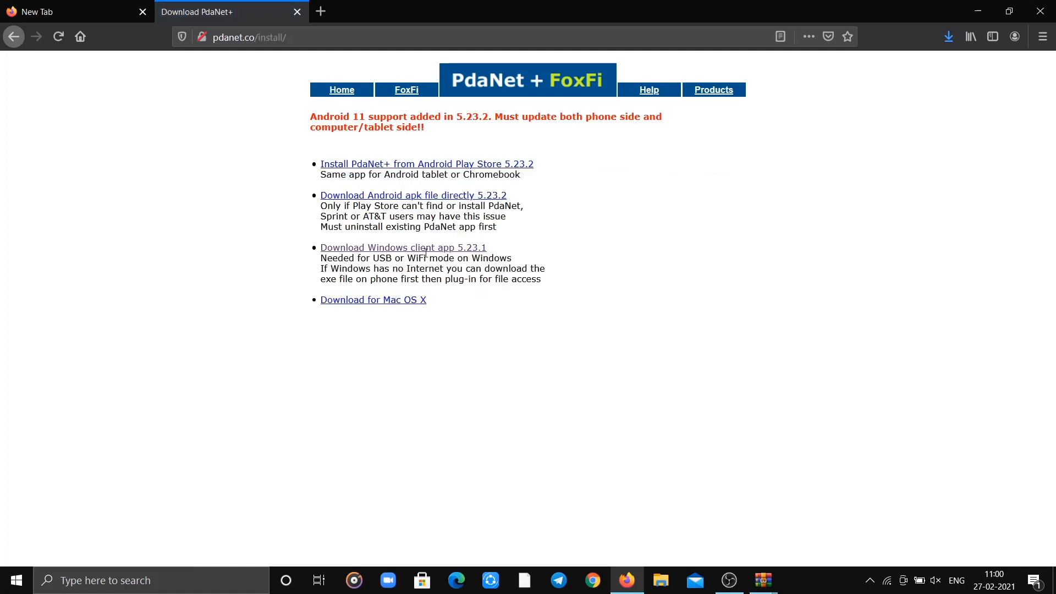
click(403, 247)
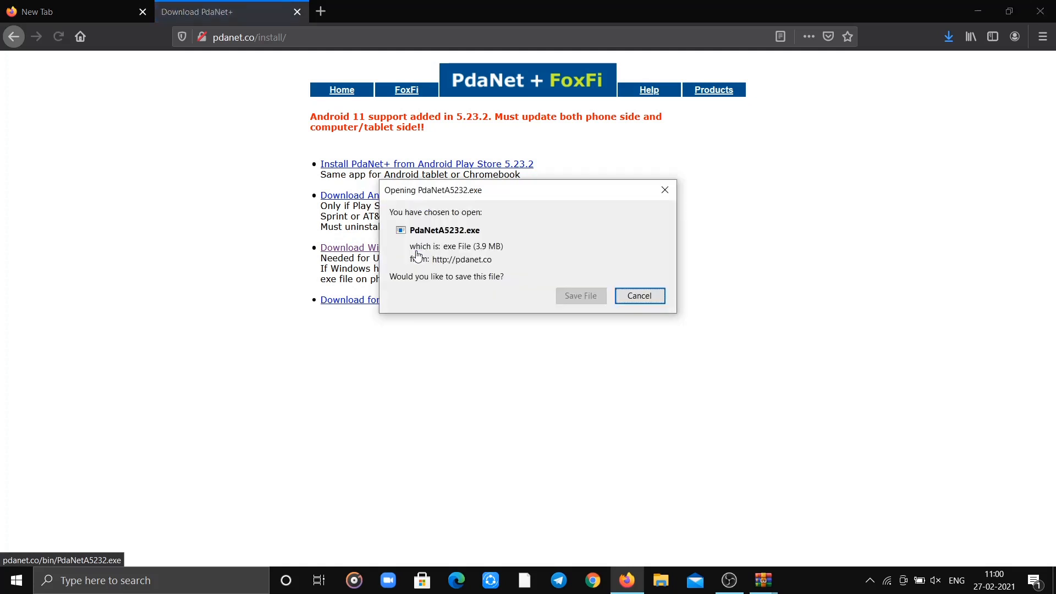
click(639, 296)
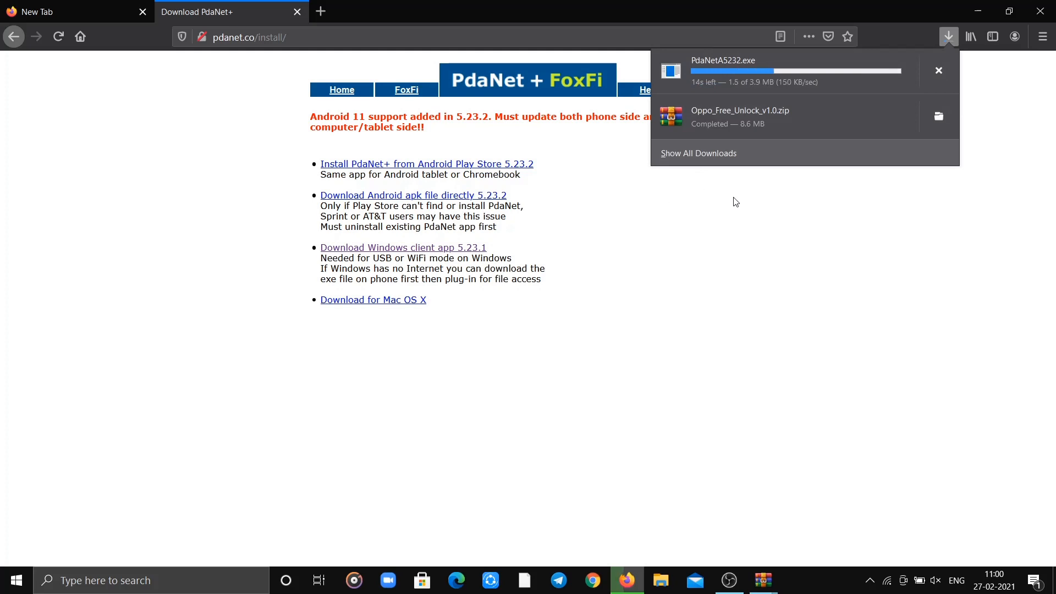
mouse_move(863, 236)
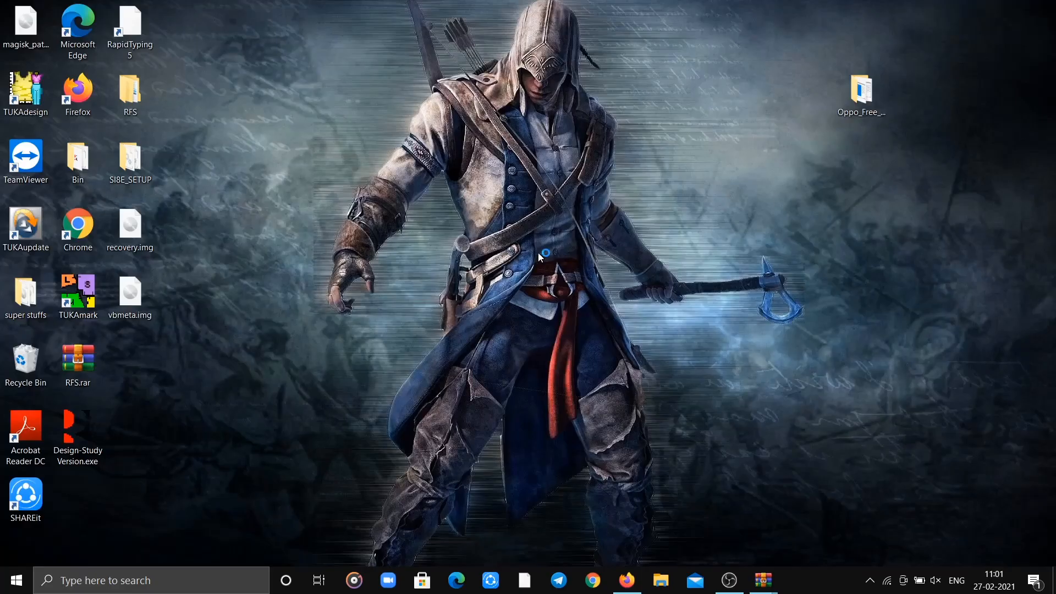
mouse_move(535, 249)
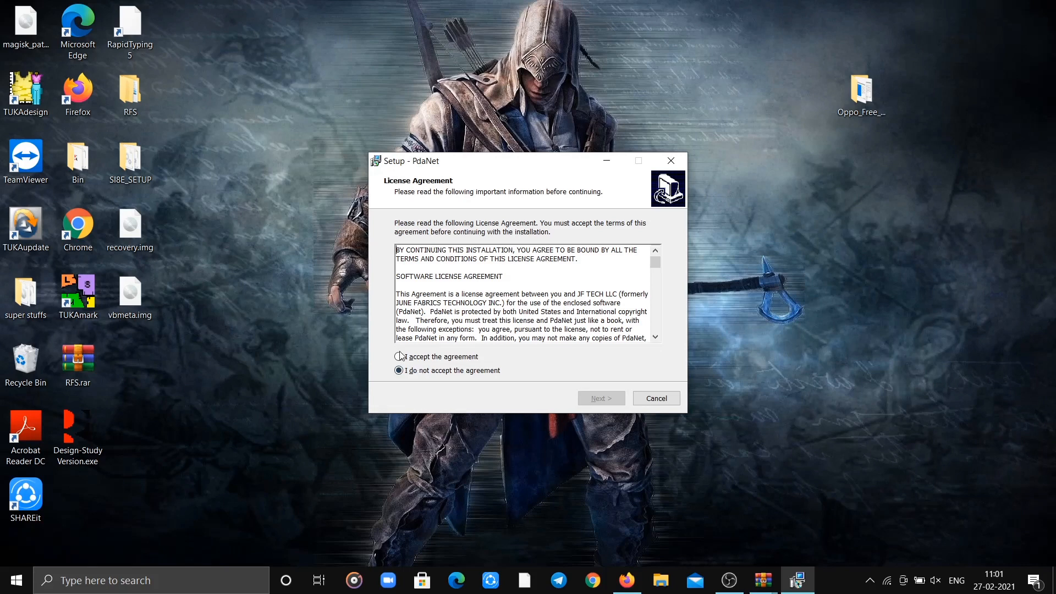
- Install PdaNet, accepting the license and dismissing the phone-setup and adb.exe warnings
click(398, 356)
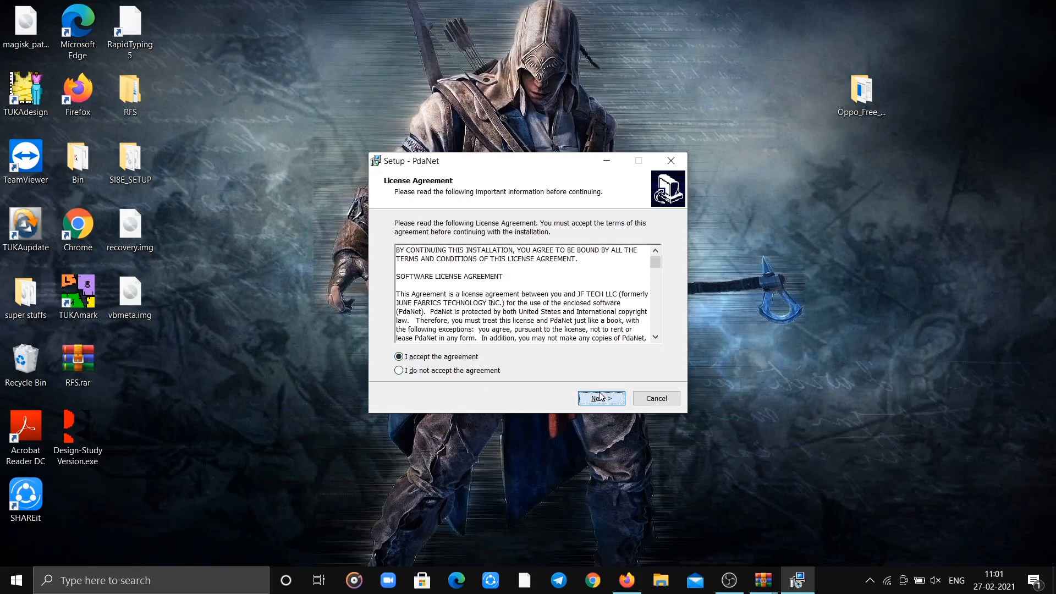
click(600, 398)
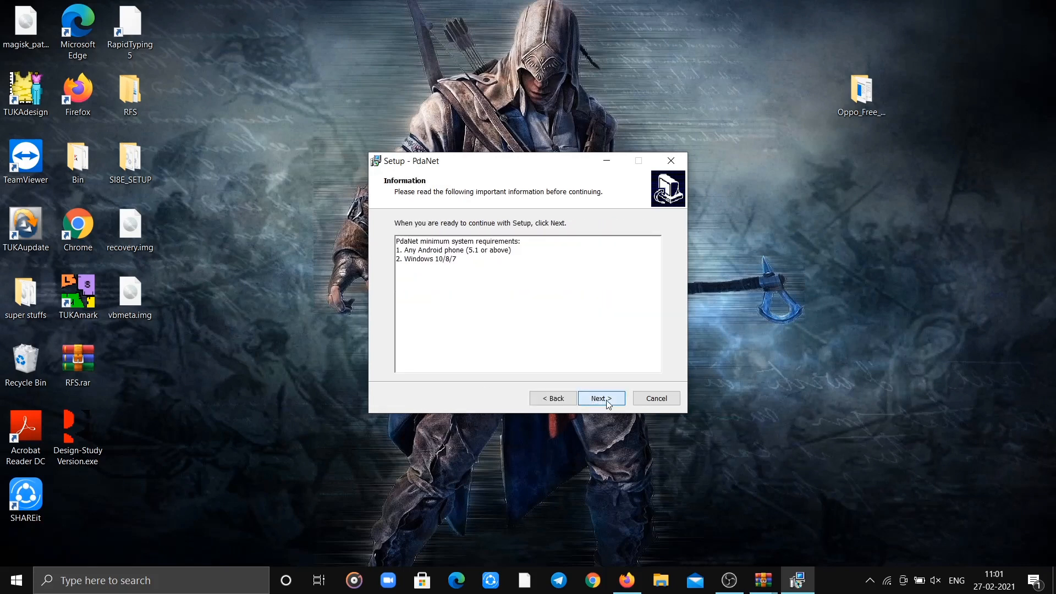
click(597, 398)
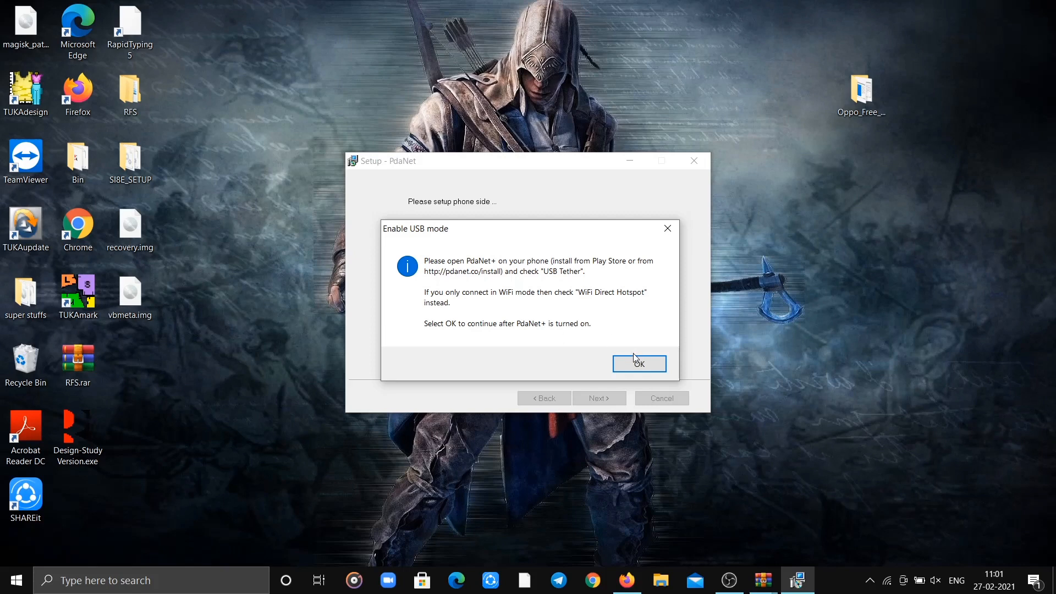
click(638, 363)
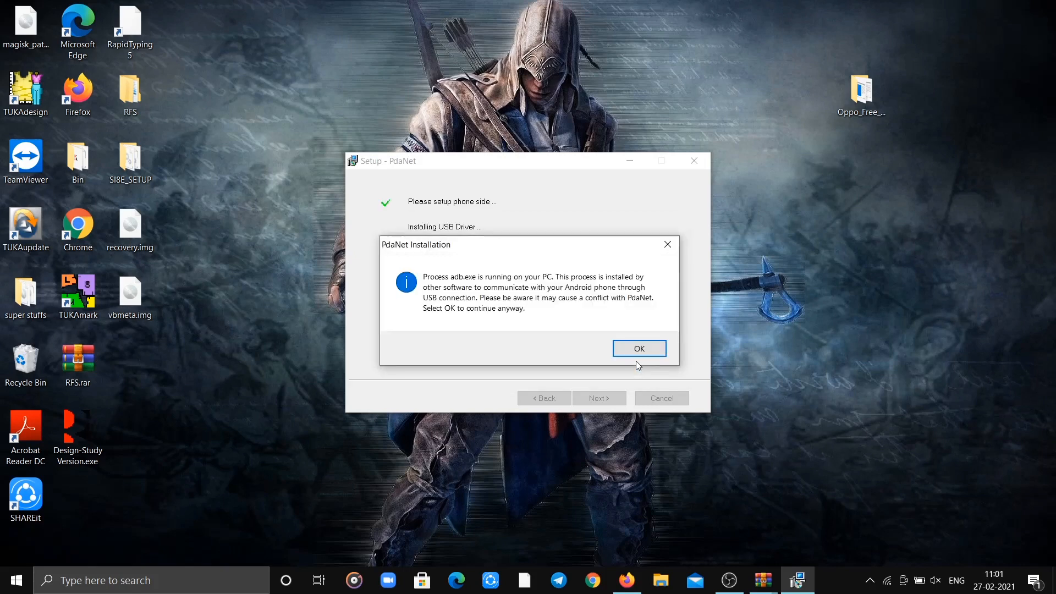
click(638, 348)
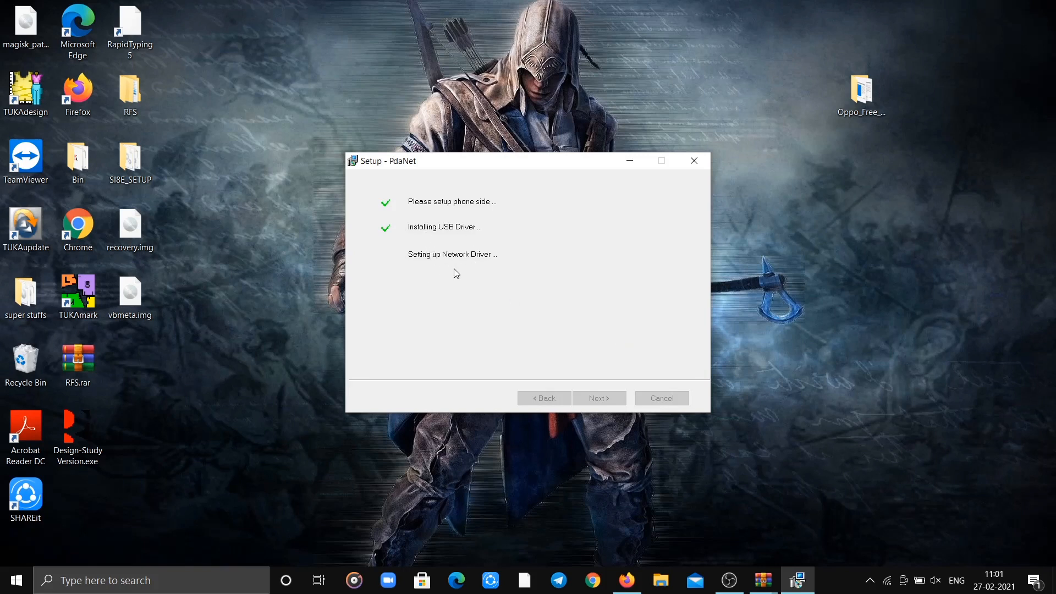
mouse_move(487, 271)
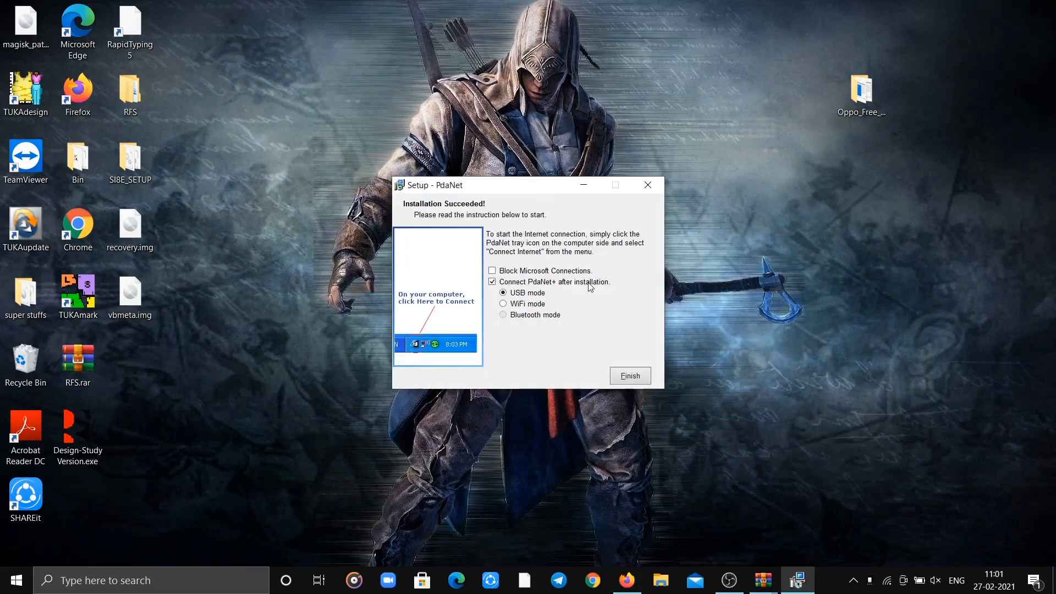
click(629, 376)
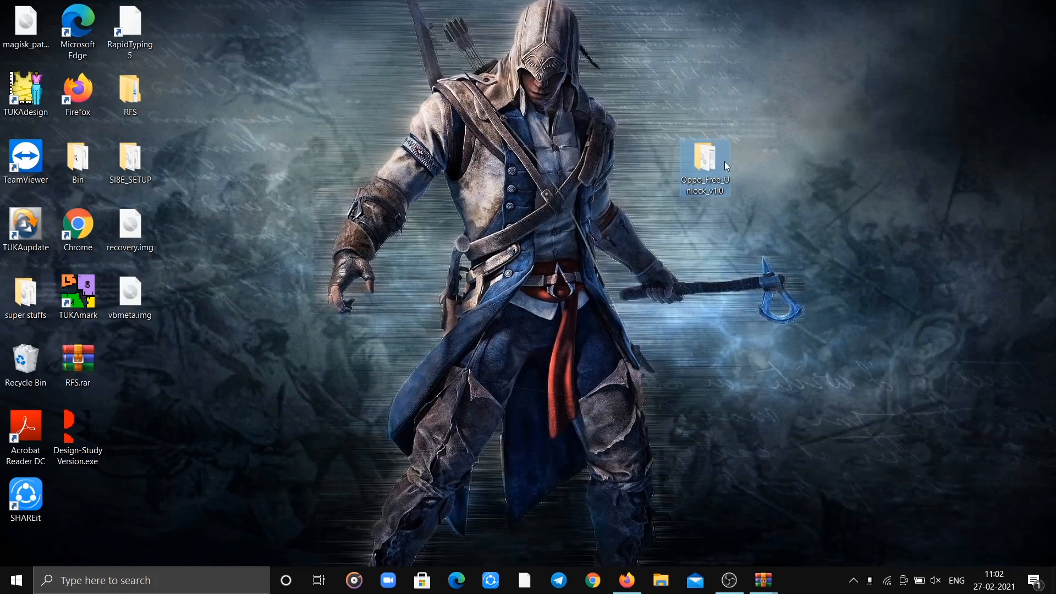
- Run Sec5.exe from the Oppo_Free_Unlock_v1.0 folder on the desktop
double_click(705, 155)
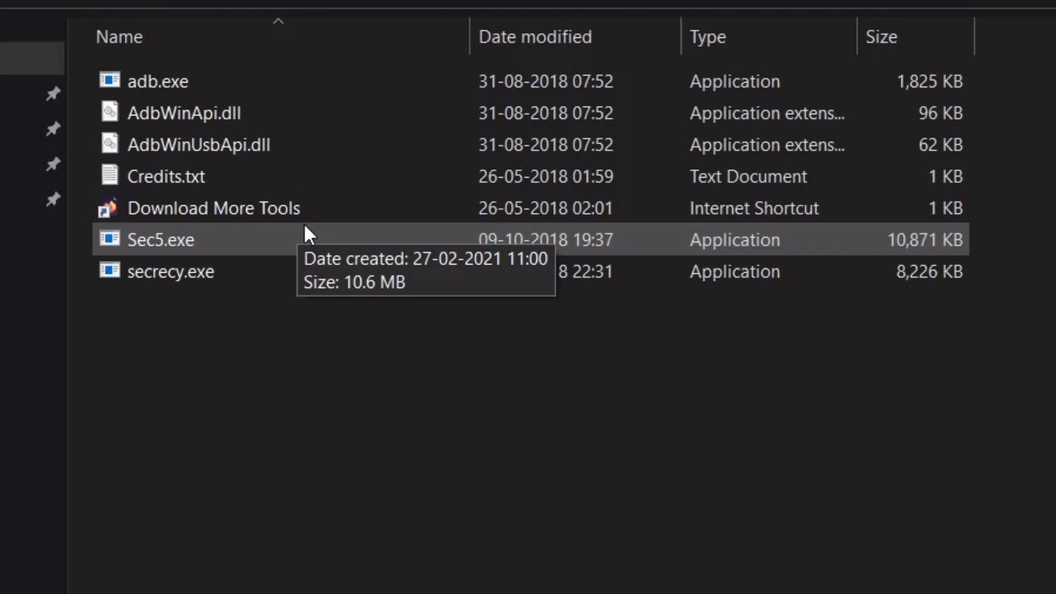
double_click(160, 240)
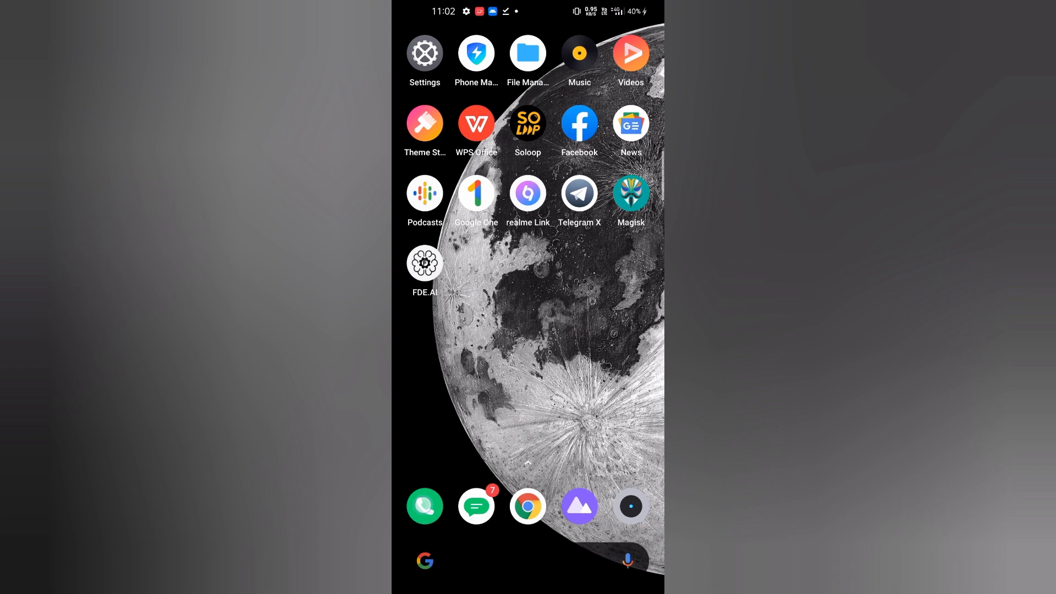
- Dial the secret code *#9434# in the phone's dialer
click(424, 506)
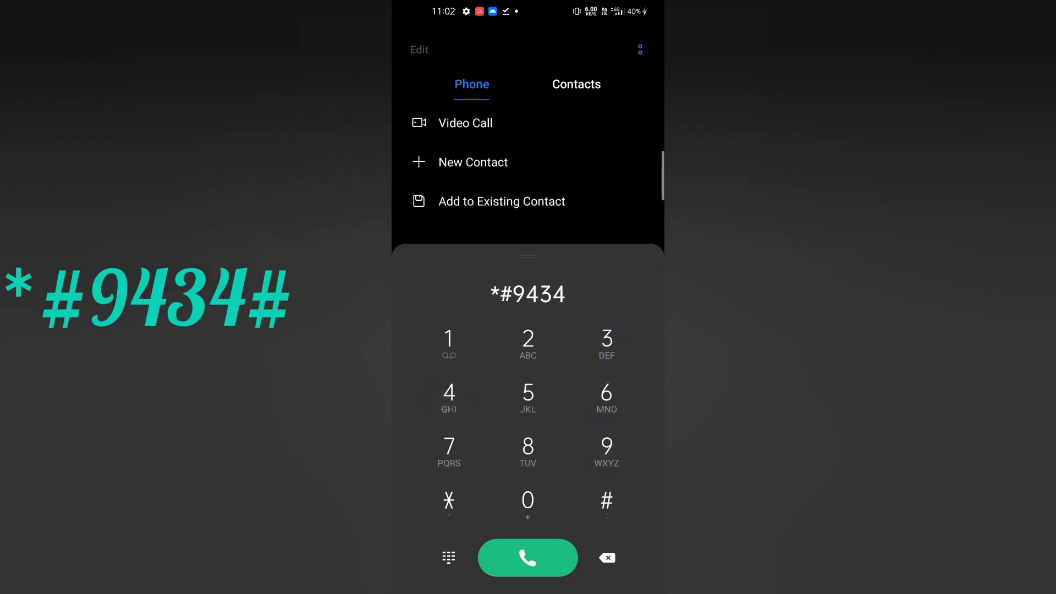
click(528, 558)
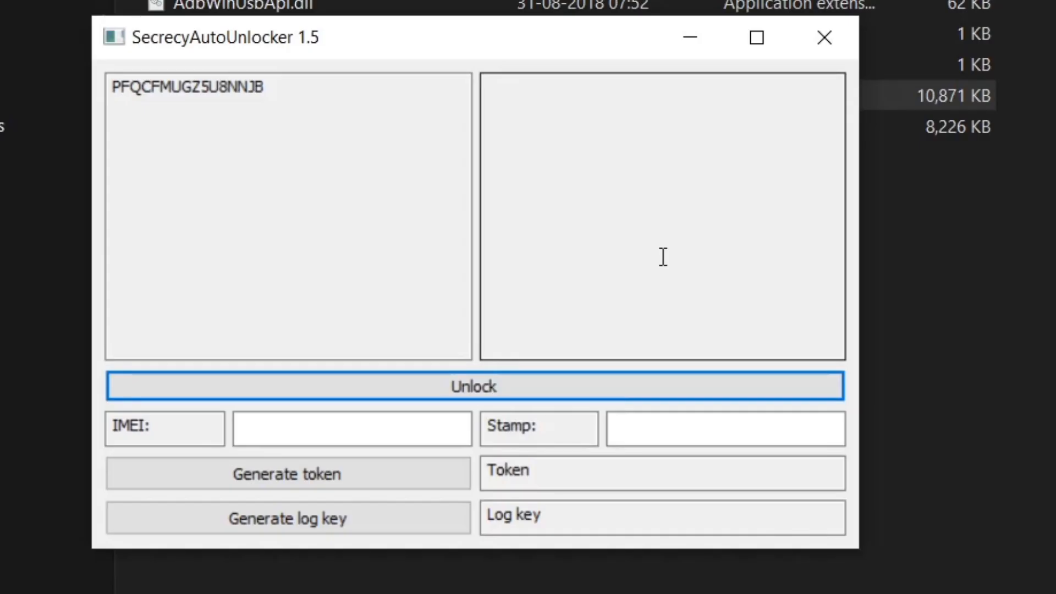
- Unlock in SecrecyAutoUnlocker, then run AUTHTOKENDECRYPT in DecryptAssistant on the phone
click(472, 386)
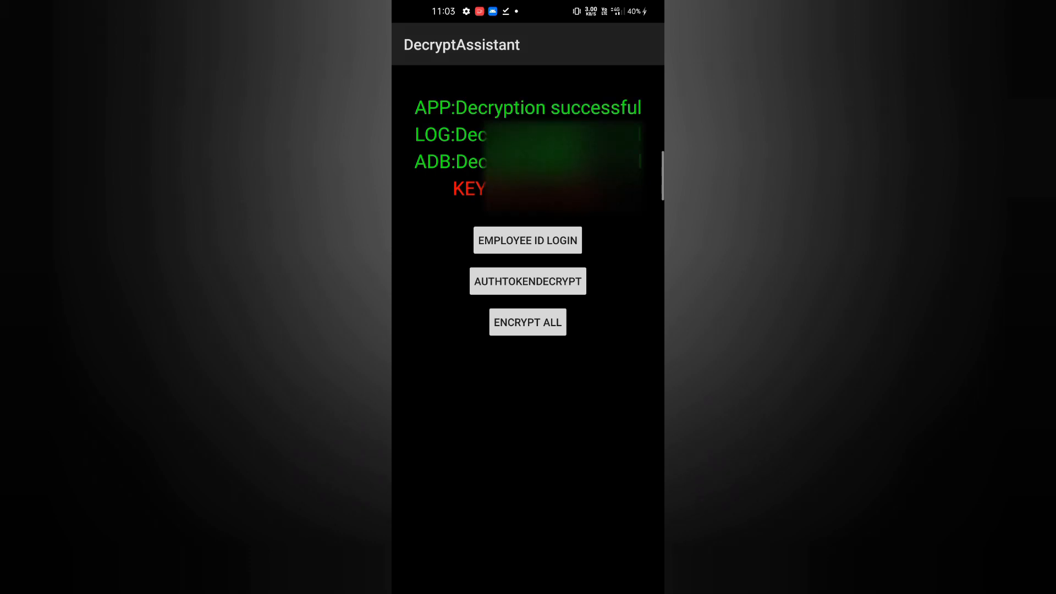
click(527, 281)
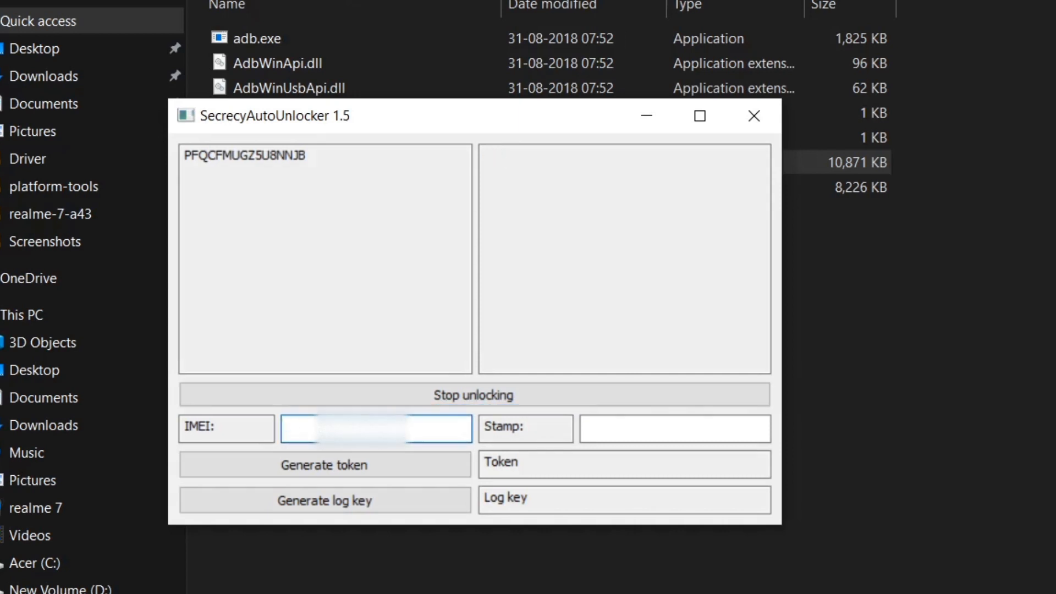
- Enter the phone's IMEI and stamp, then generate the unlock token
text(8695)
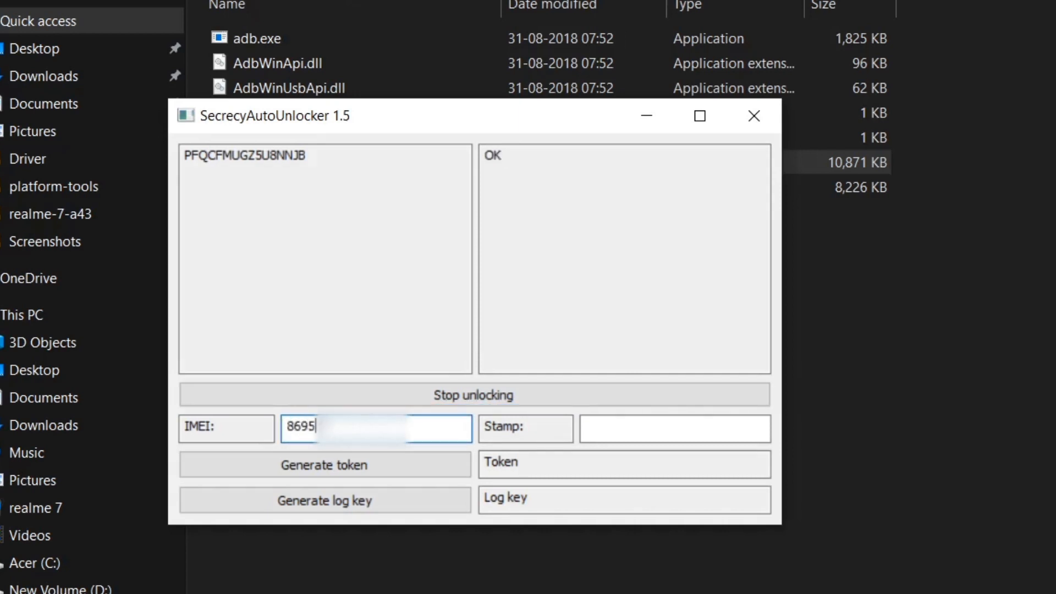
text(7)
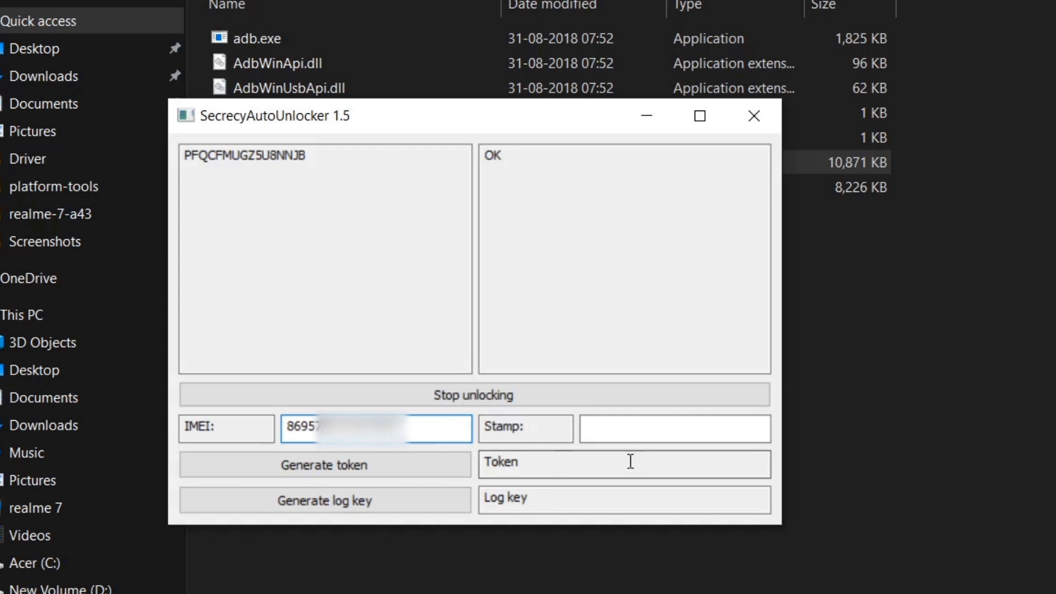
text(177e)
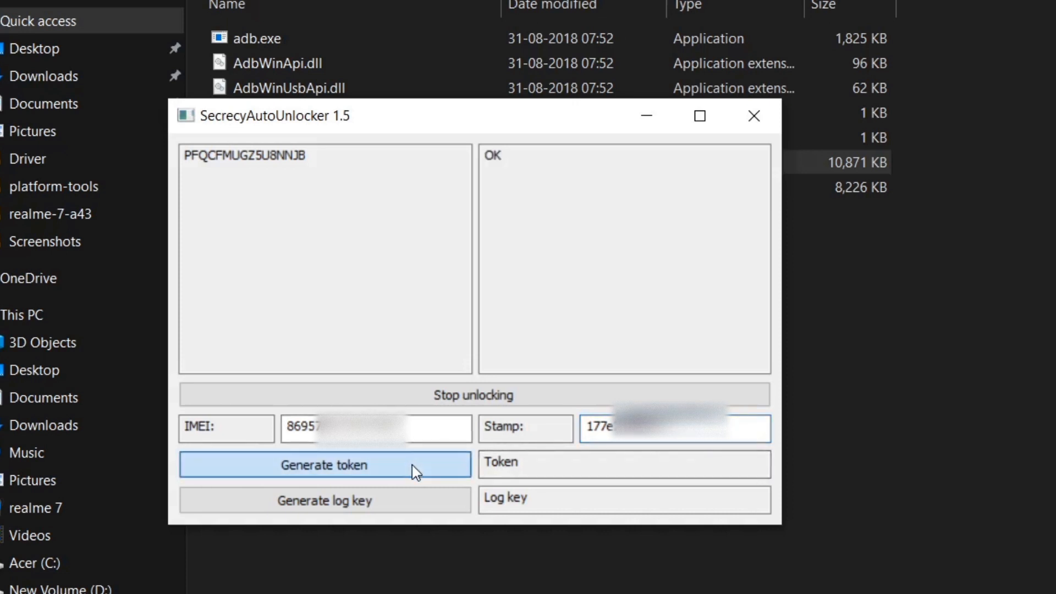
mouse_move(409, 476)
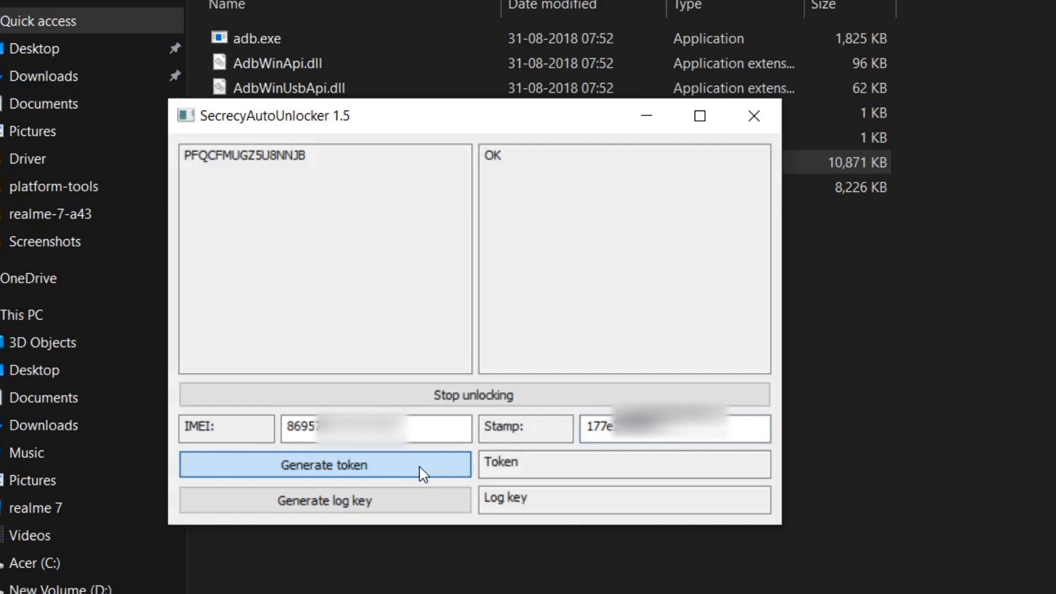
mouse_move(425, 480)
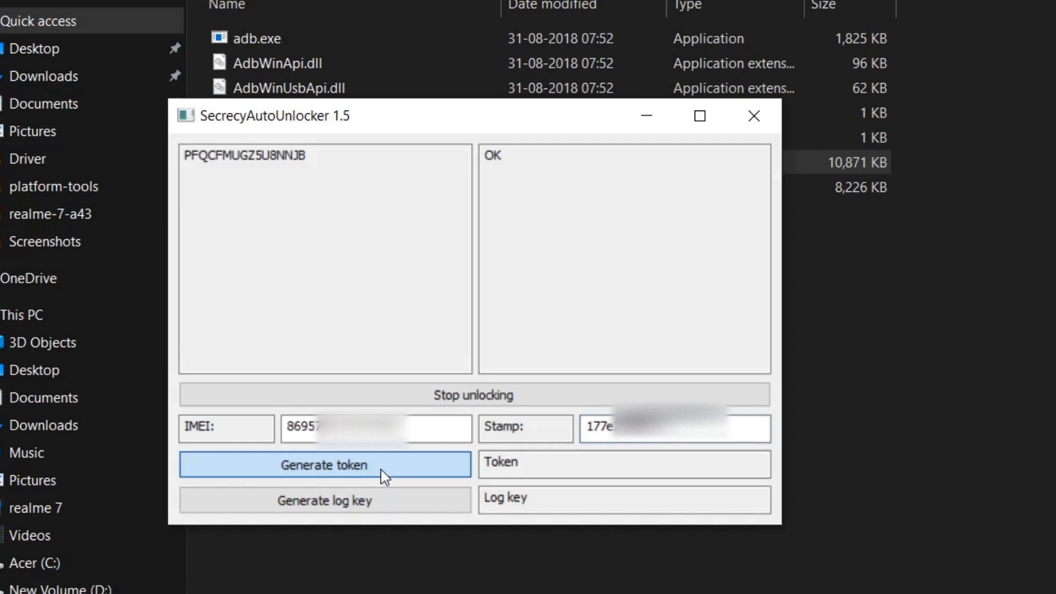
click(324, 465)
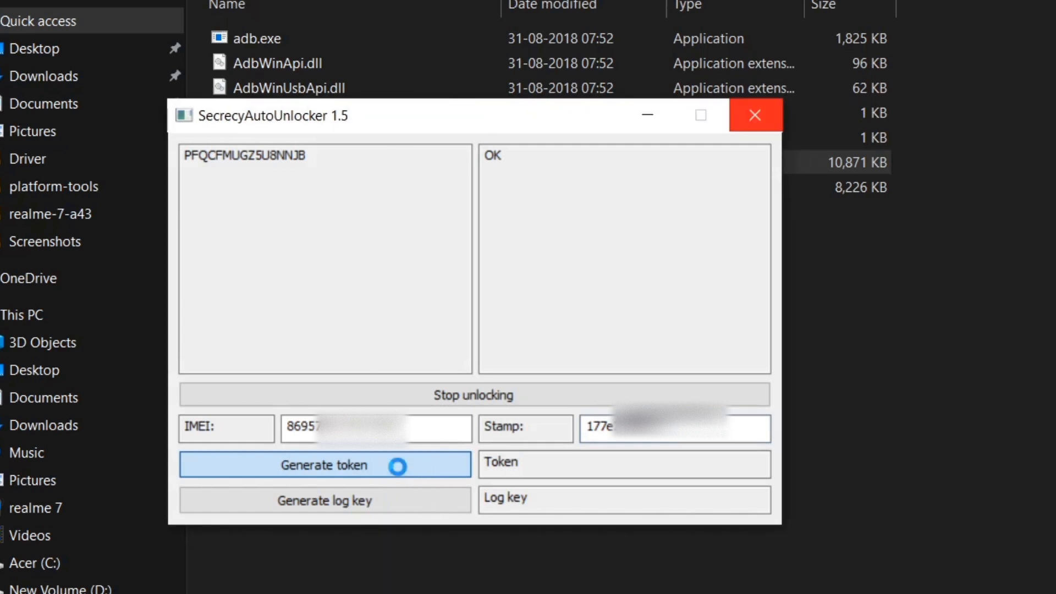
click(324, 464)
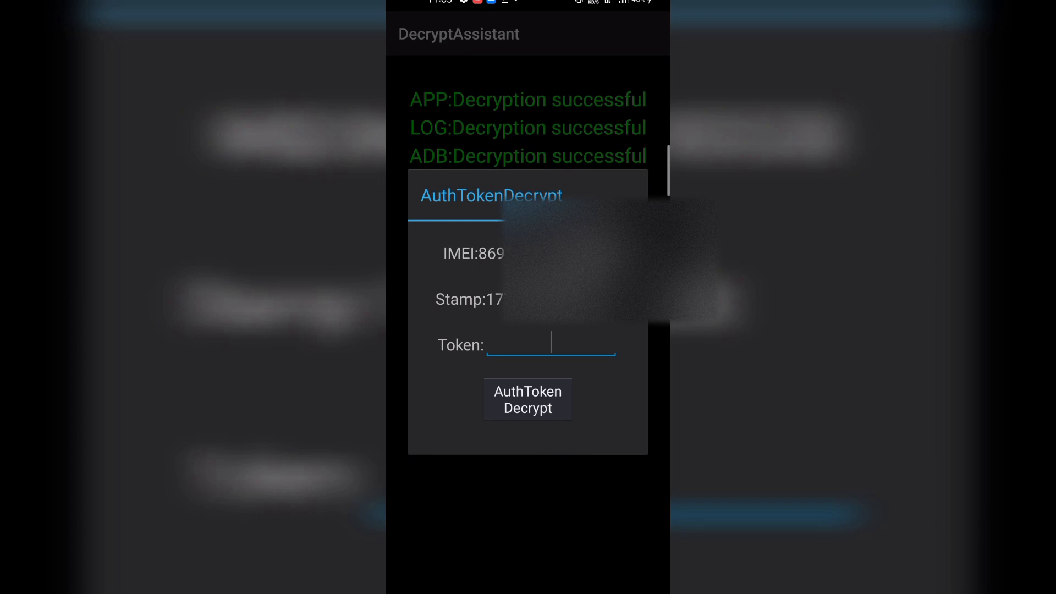
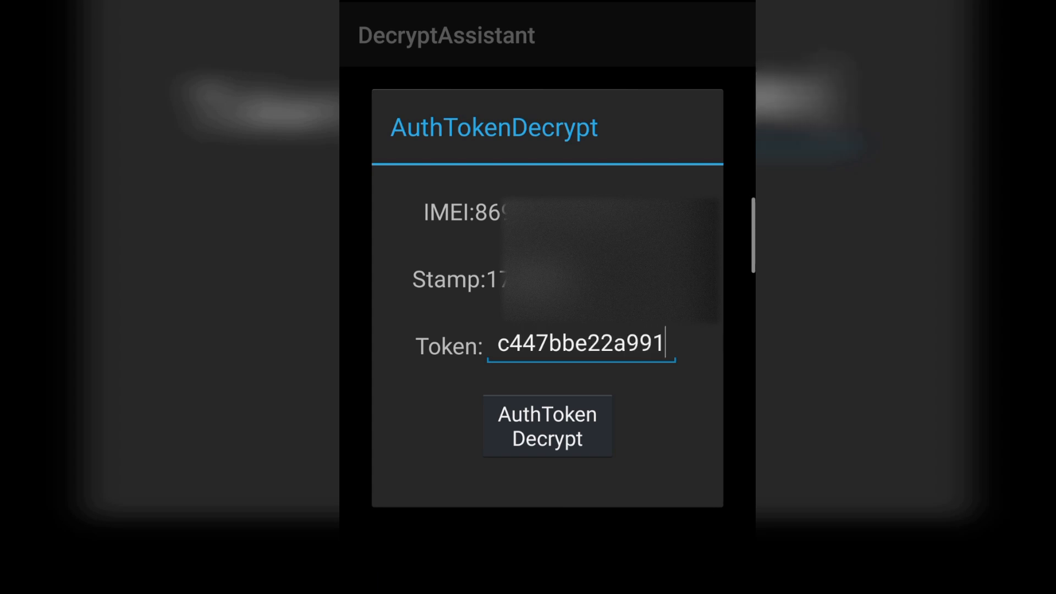
click(546, 426)
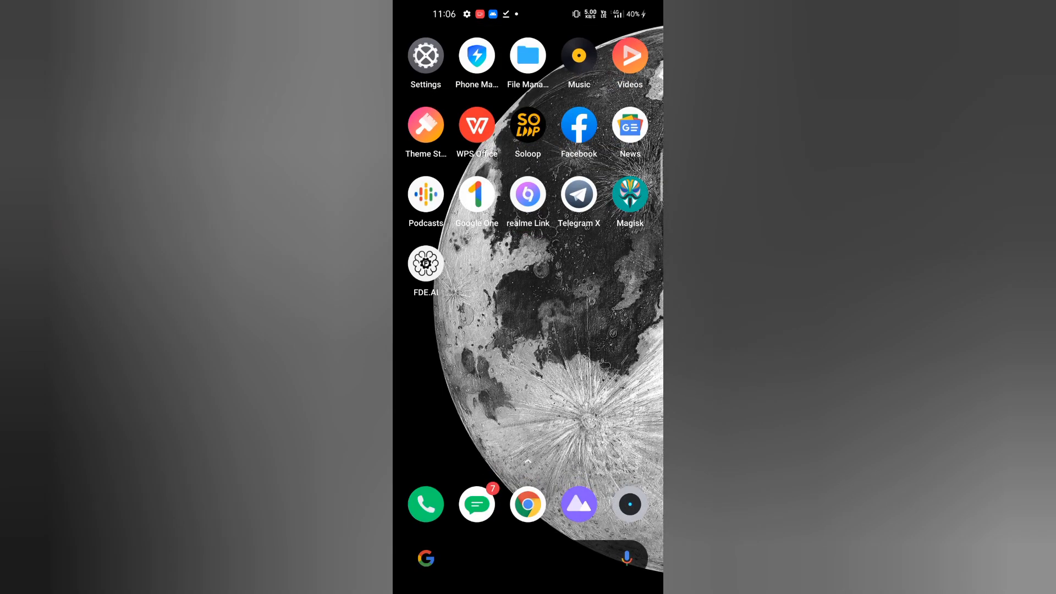
- Dial the engineer mode code *#*#3646633#*#* in the phone's dialer
click(425, 504)
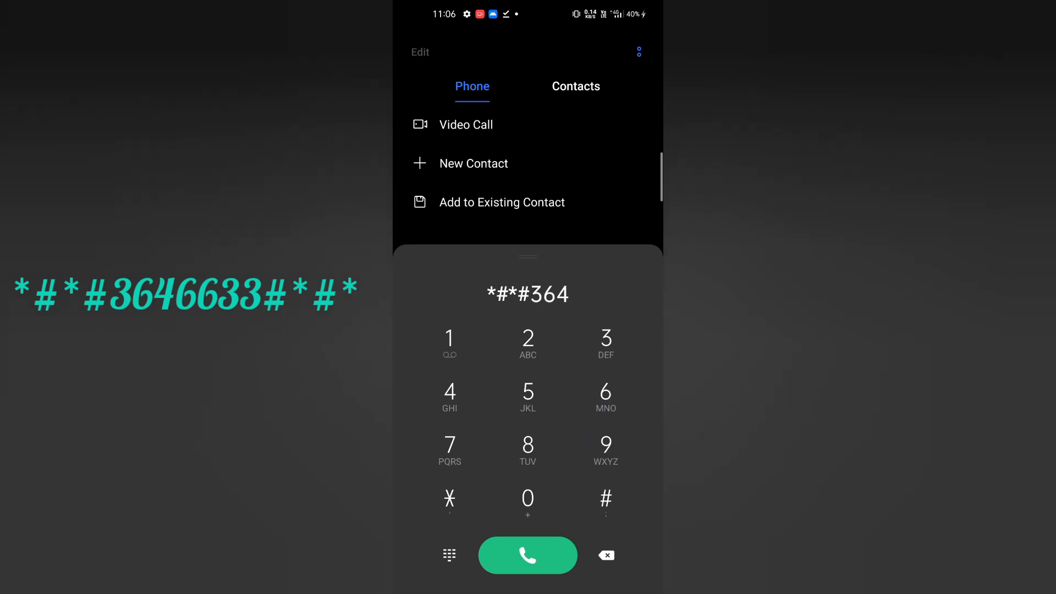
click(605, 396)
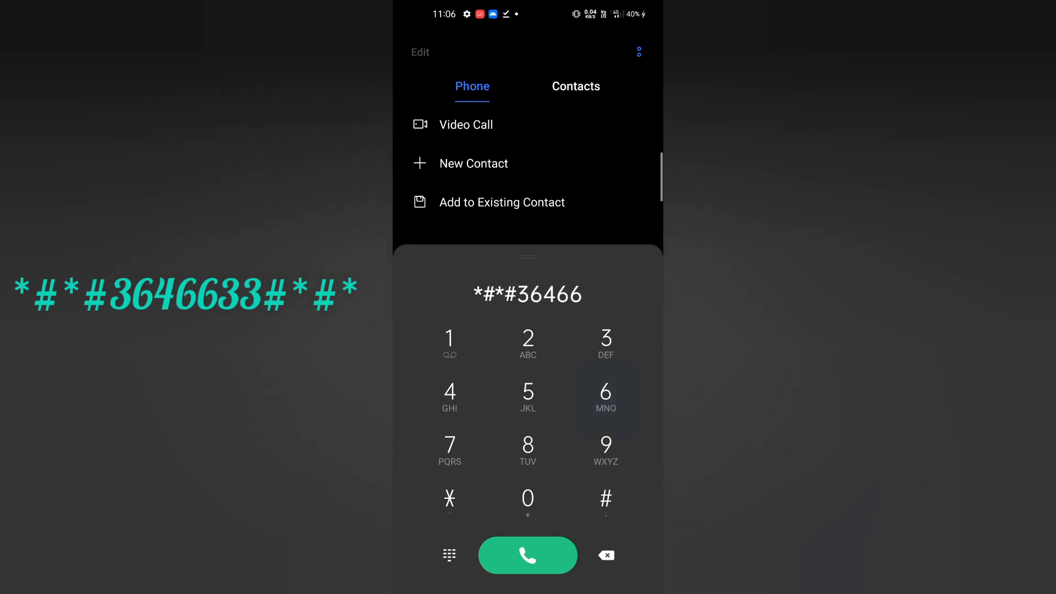
click(605, 343)
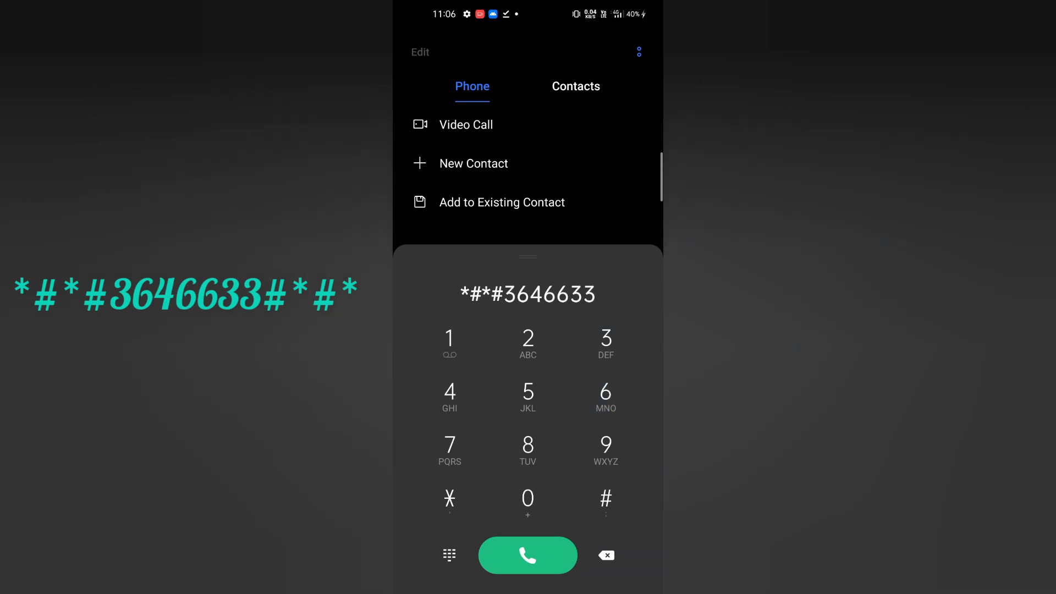
click(528, 555)
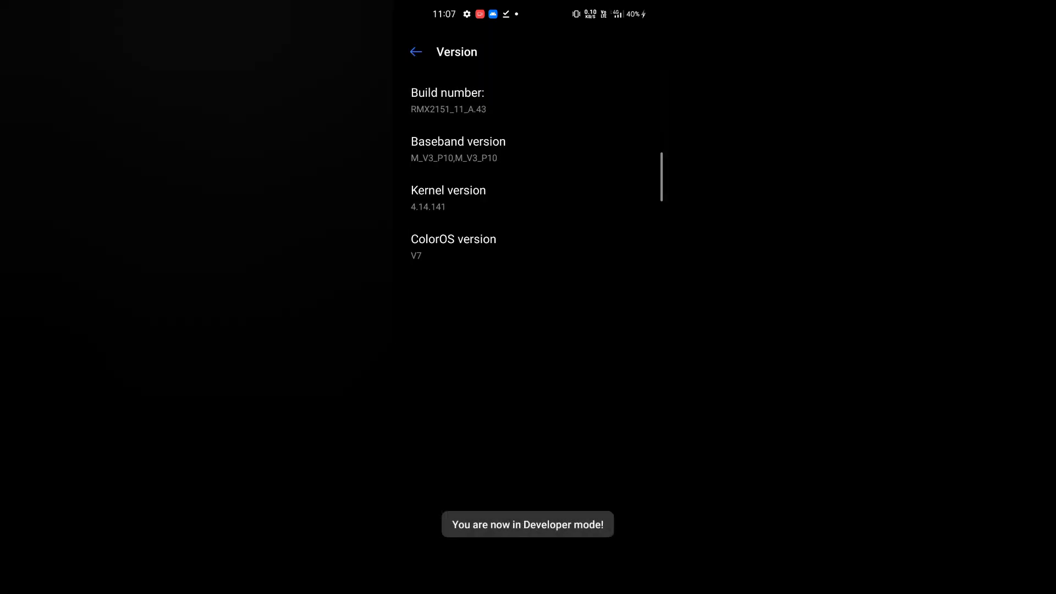
- Leave the version page and allow development settings in Developer options
click(416, 51)
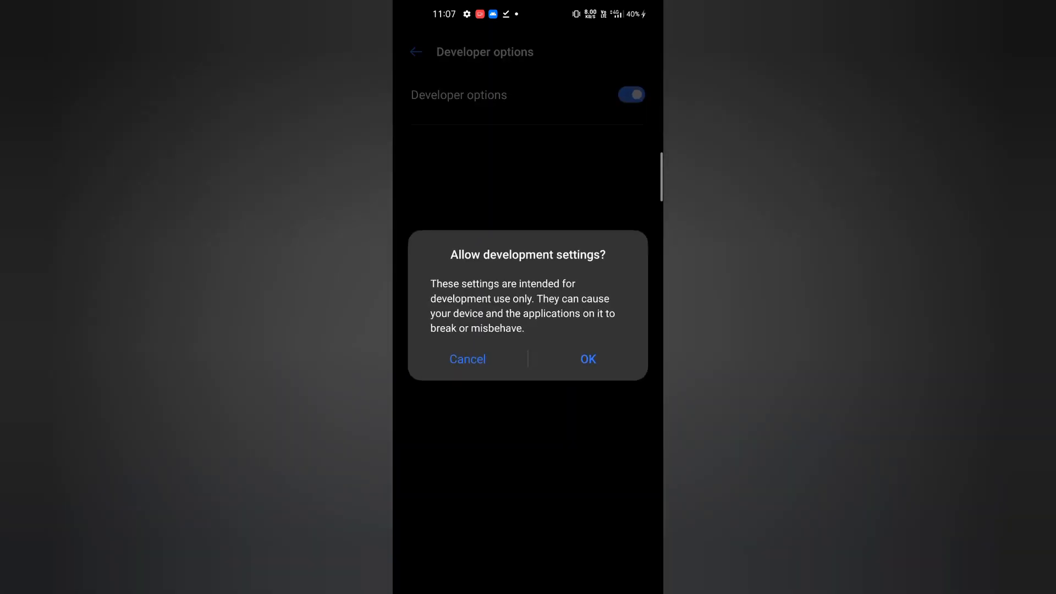
click(587, 359)
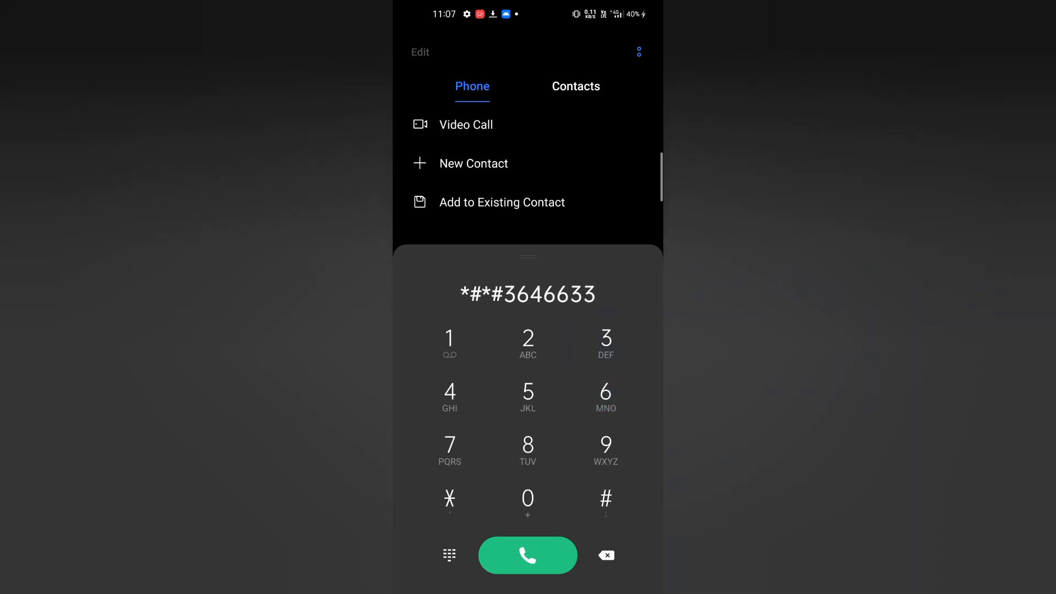
- Launch EngineerMode with *#*#3646633#*#* and open Band Mode for SIM1
click(527, 555)
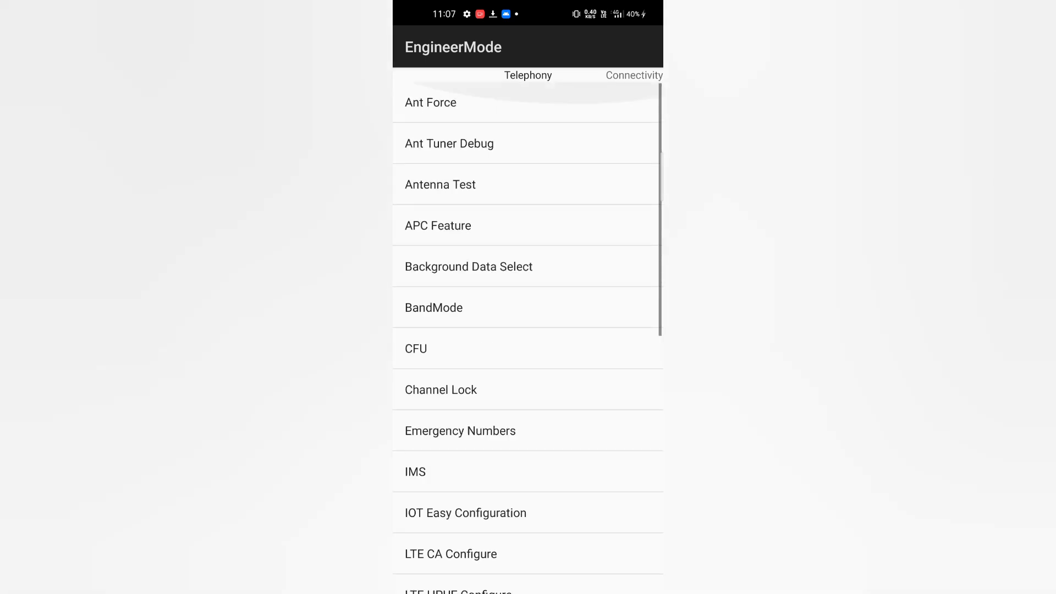
scroll(down, 3)
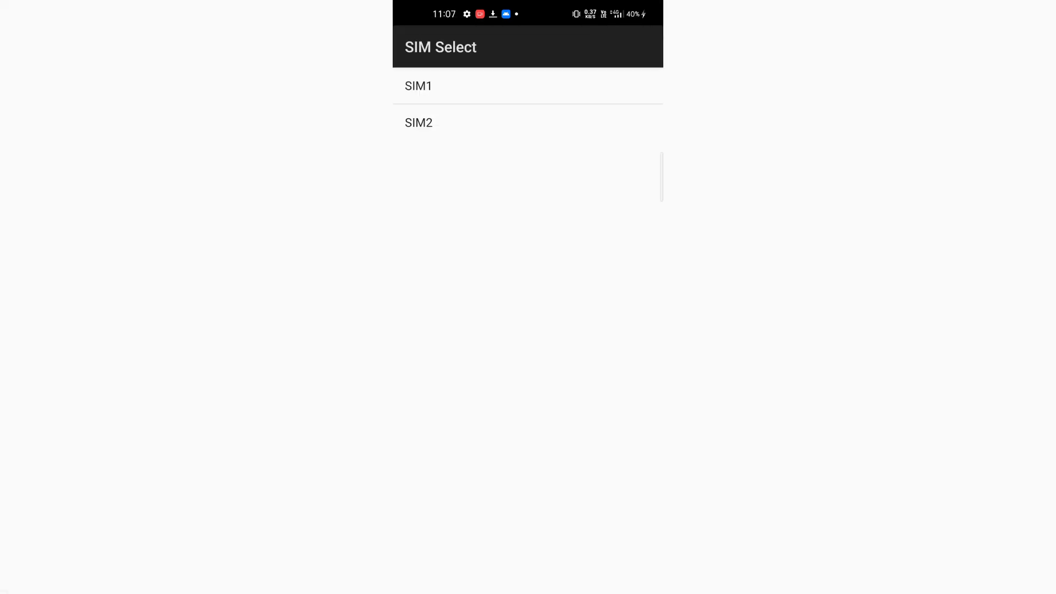
click(418, 85)
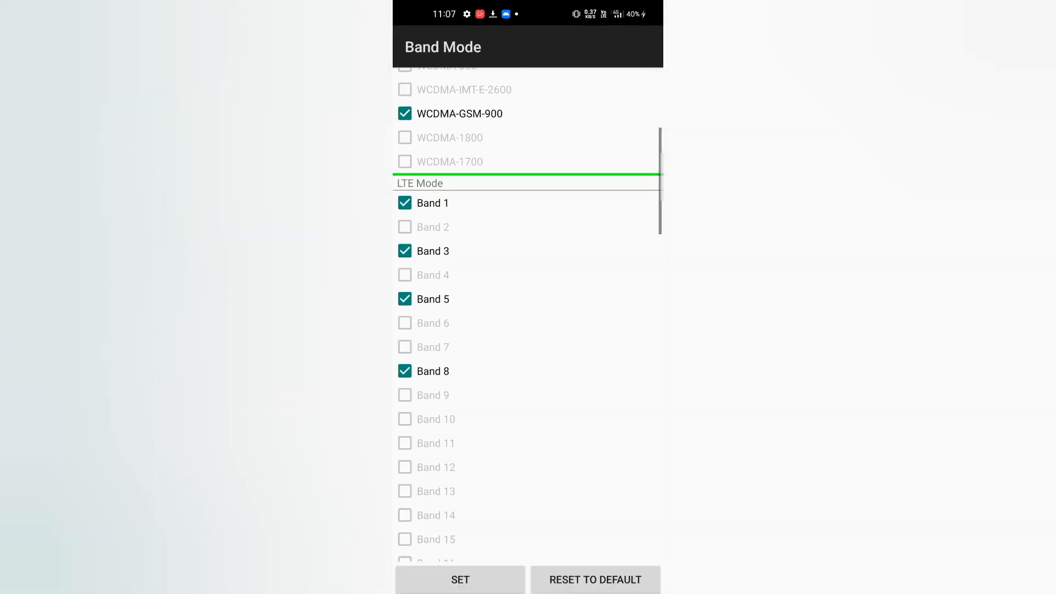